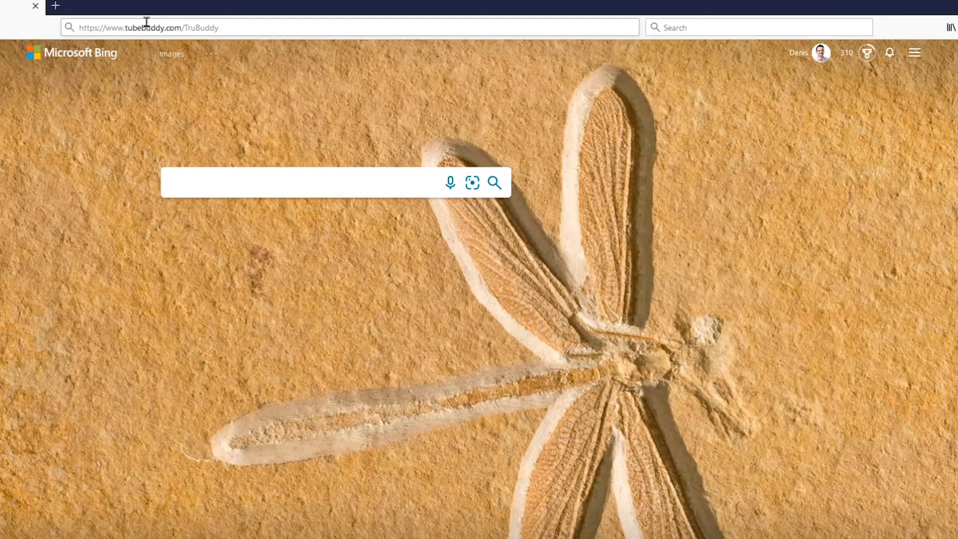
mouse_move(178, 31)
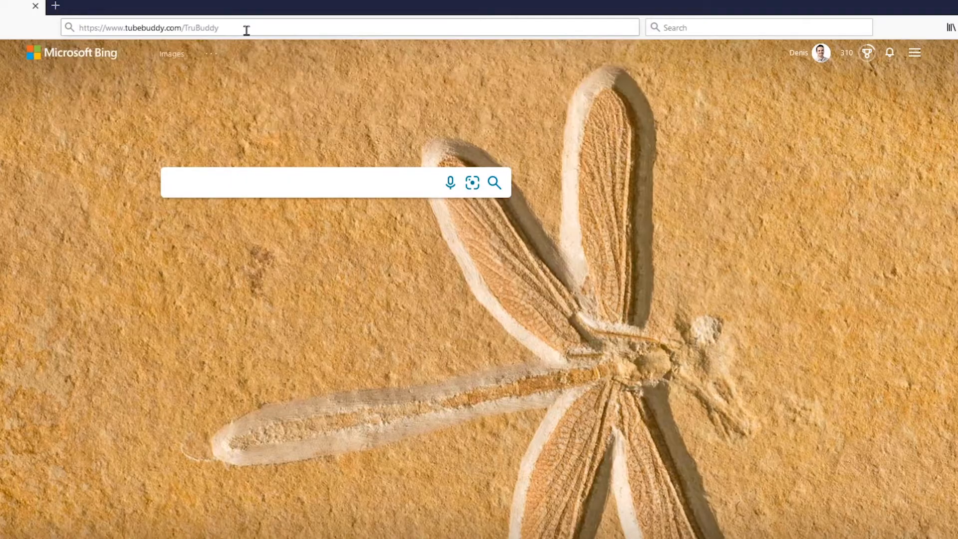
Load tubebuddy.com/TruBuddy to reach the TubeBuddy homepage with the free install offer.
key(Return)
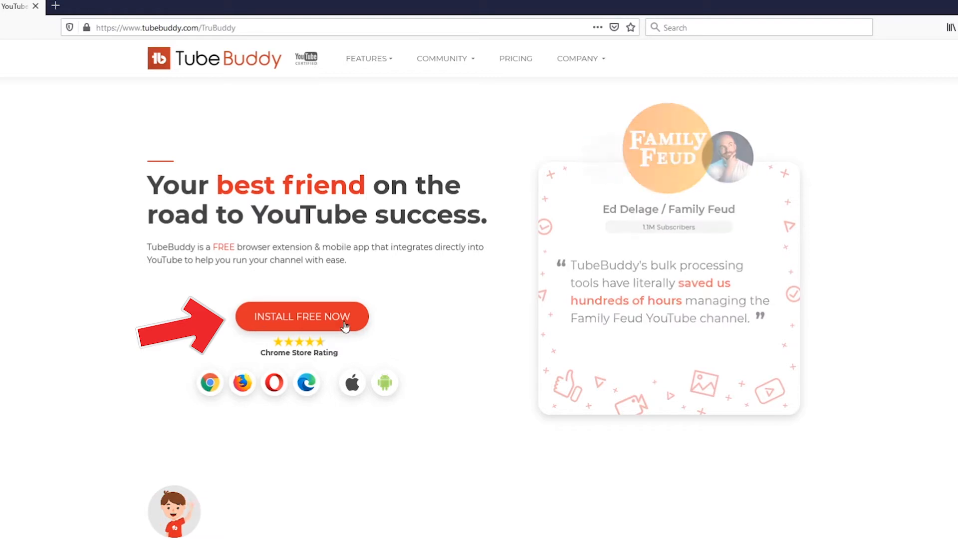
Follow INSTALL FREE NOW to TubeBuddy's addons.mozilla.org listing and choose Add to Firefox.
click(300, 316)
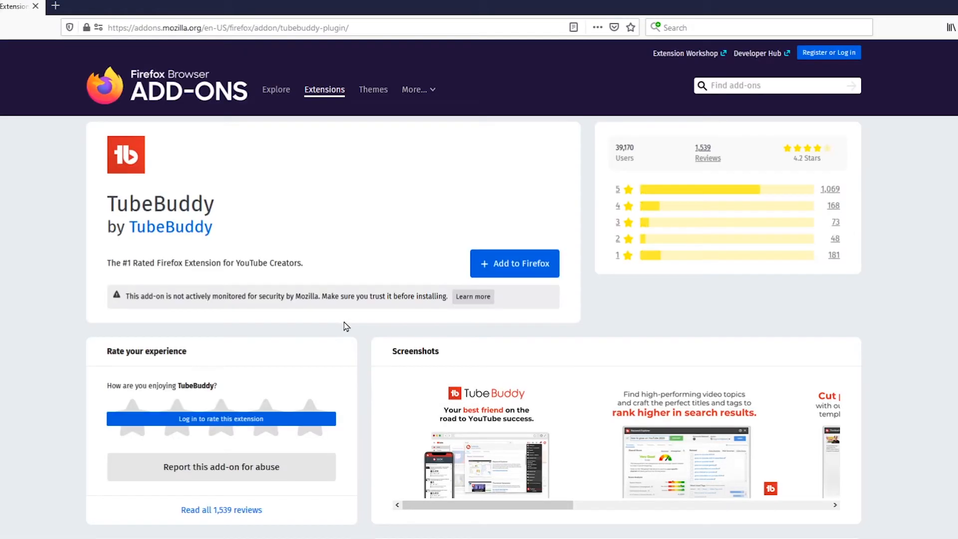
mouse_move(547, 382)
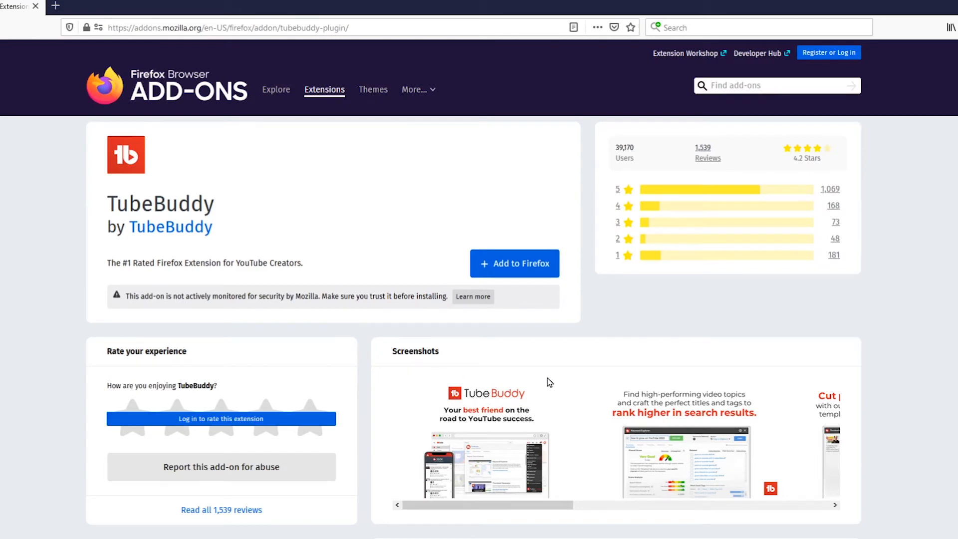
mouse_move(498, 368)
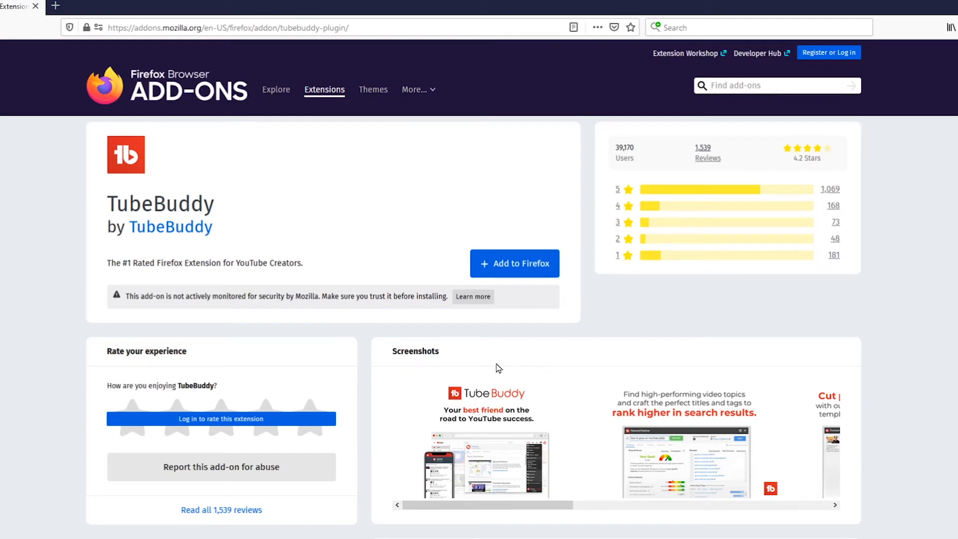
mouse_move(629, 237)
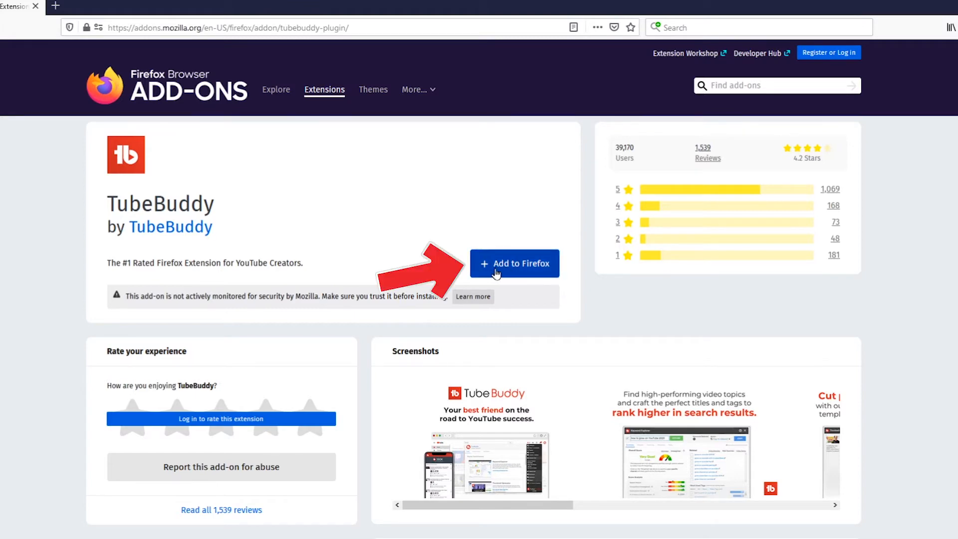
click(514, 263)
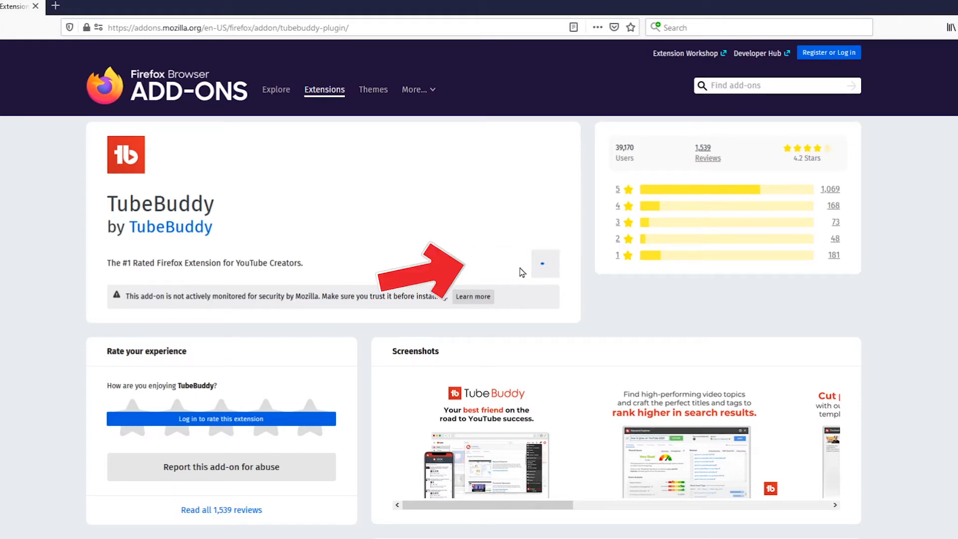
Approve TubeBuddy's permission request and dismiss the 'Okay, Got It' installed notice.
click(544, 264)
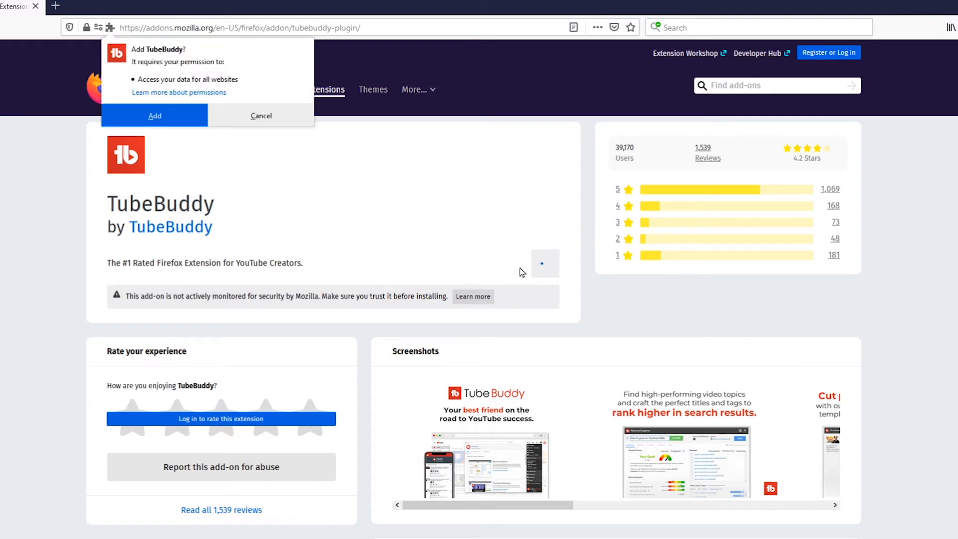
mouse_move(173, 111)
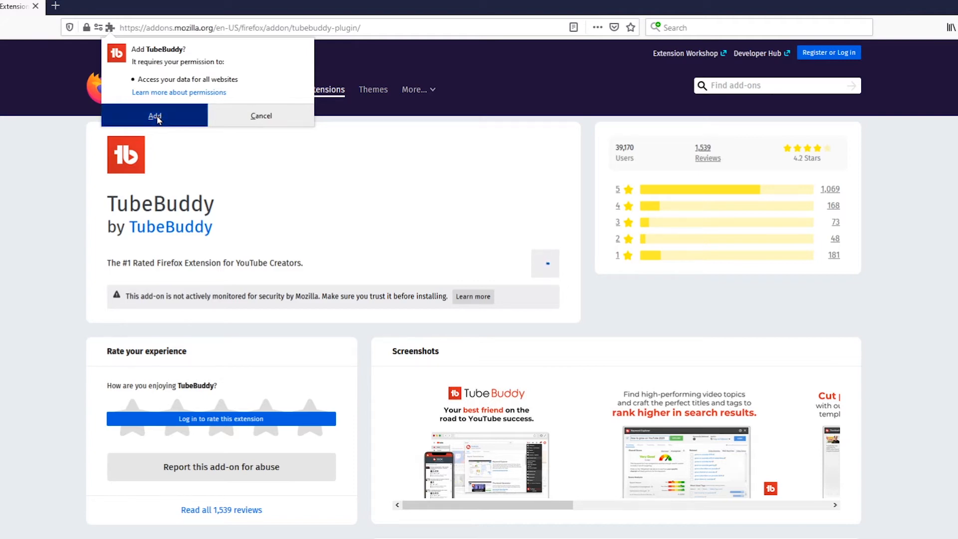
click(155, 116)
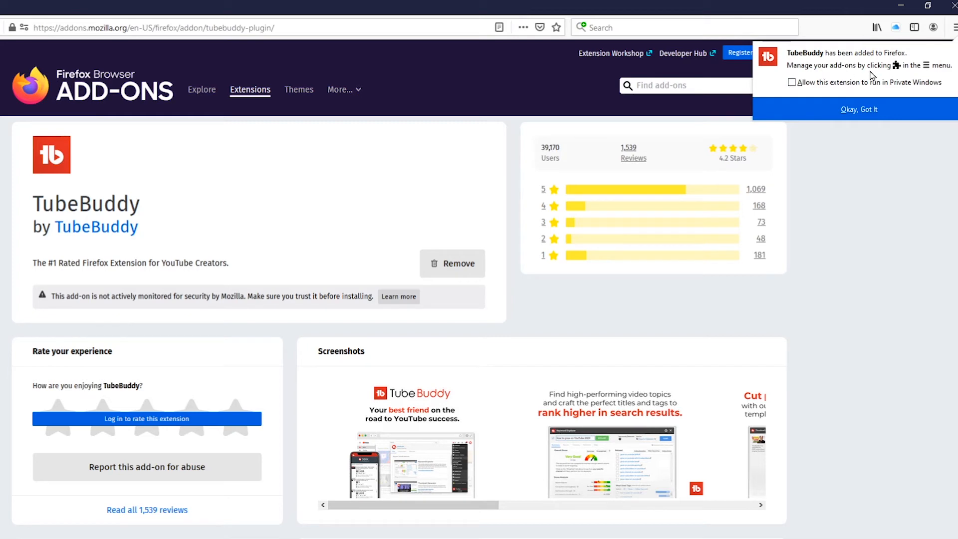
mouse_move(907, 75)
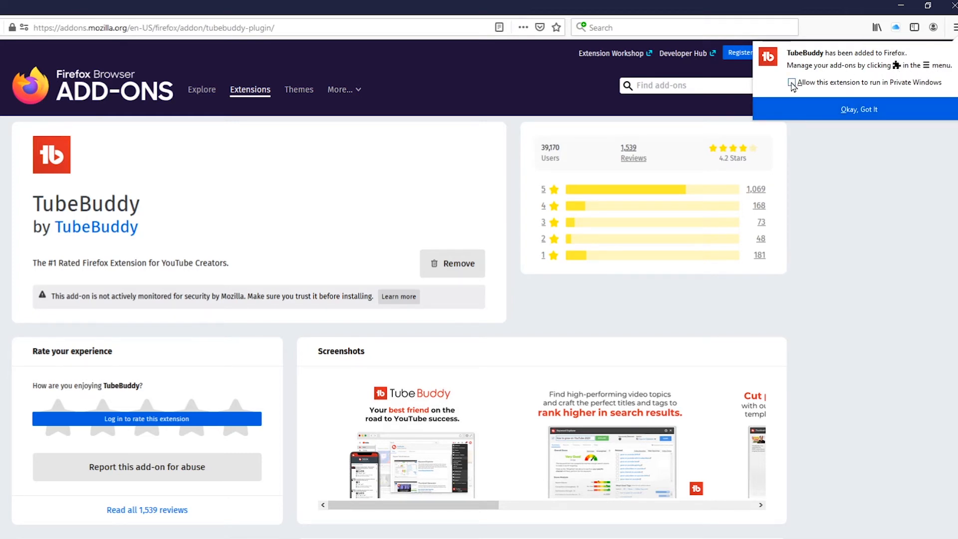
click(792, 82)
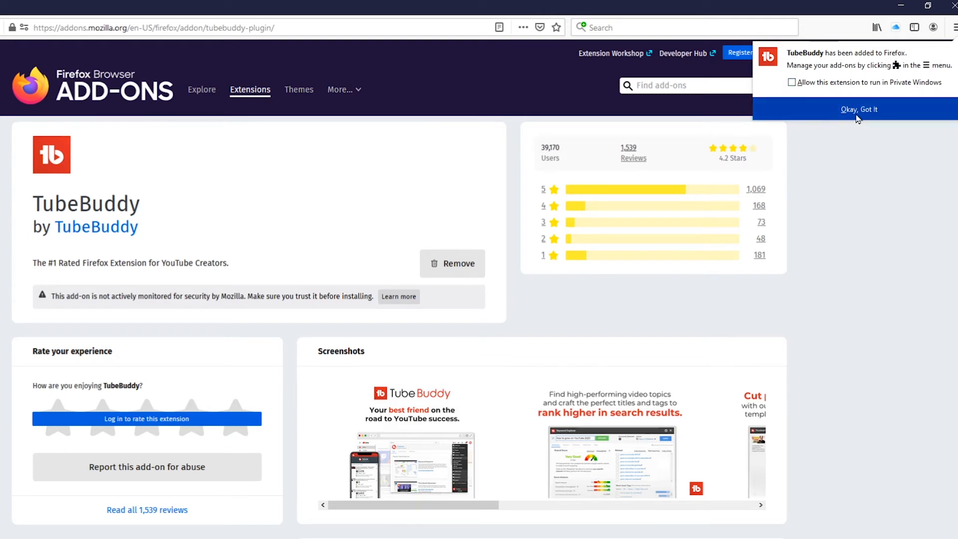
click(858, 110)
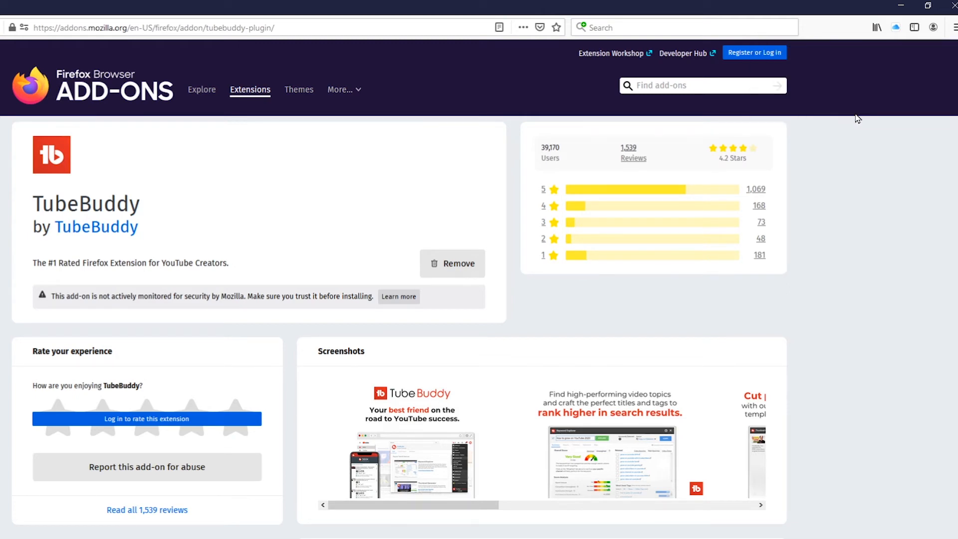
Start a fresh Firefox window from the hamburger menu's New Window entry.
click(950, 27)
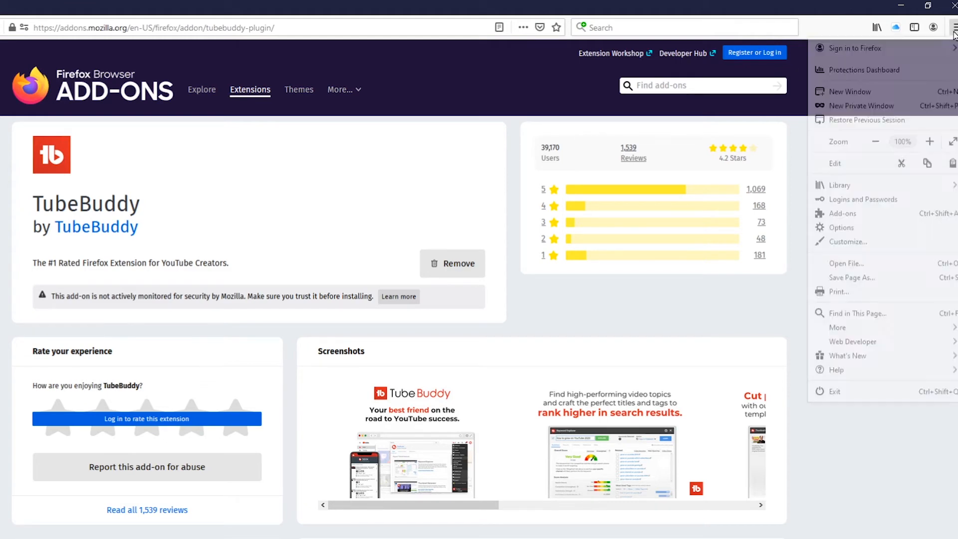
mouse_move(91, 60)
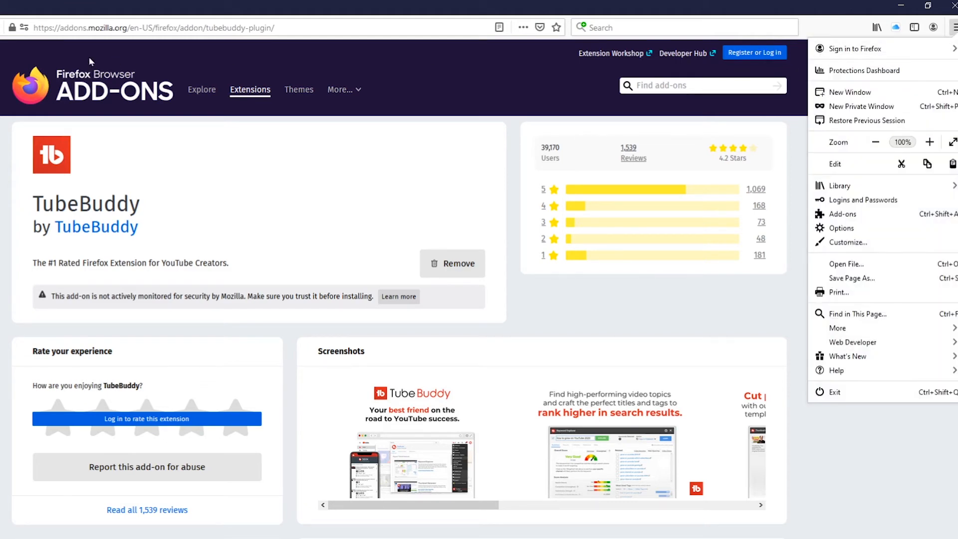
click(112, 6)
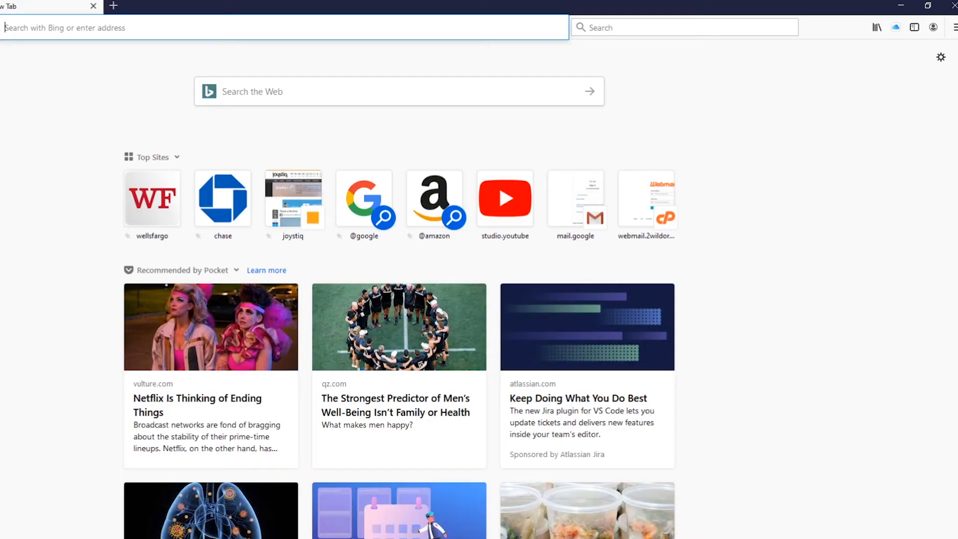
mouse_move(505, 201)
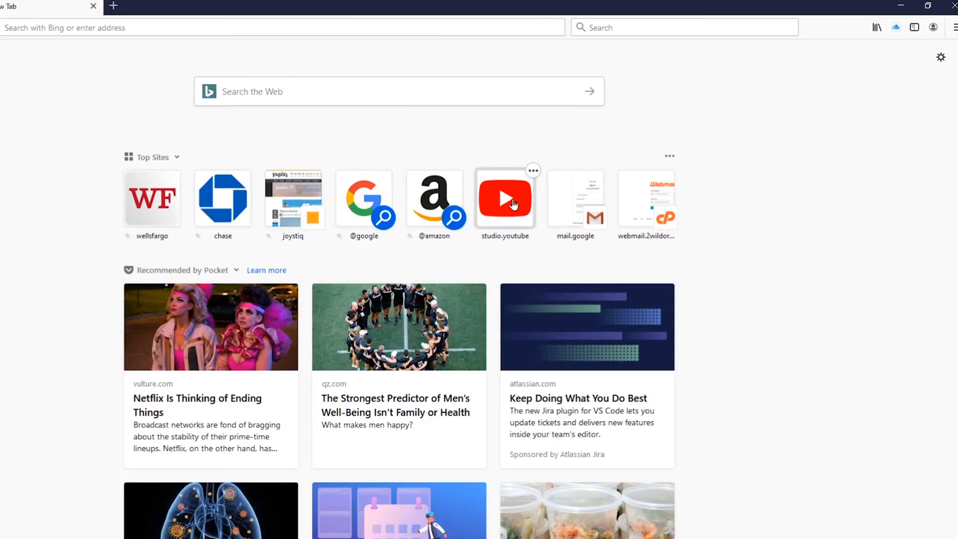
Go to studio.youtube from top sites and show TubeBuddy's panel over channel analytics.
click(505, 197)
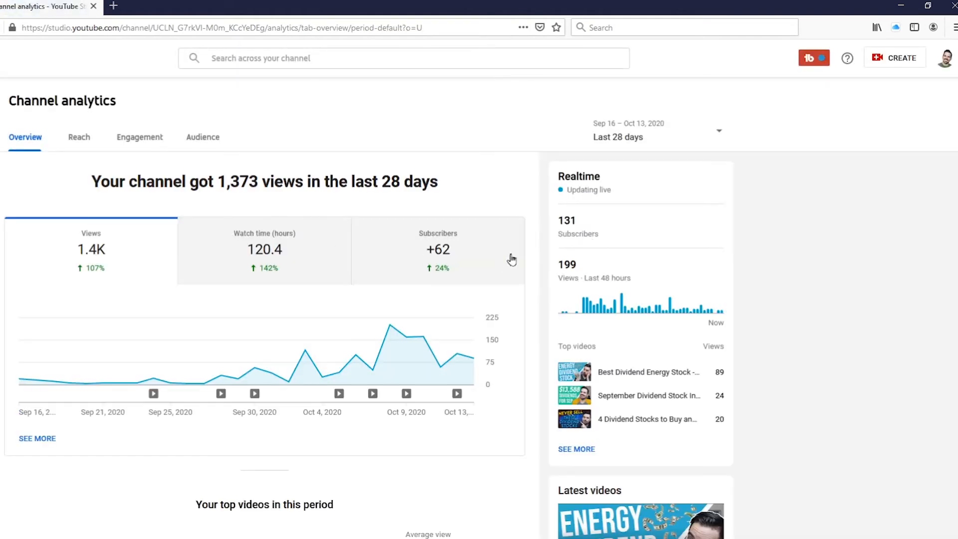
mouse_move(742, 171)
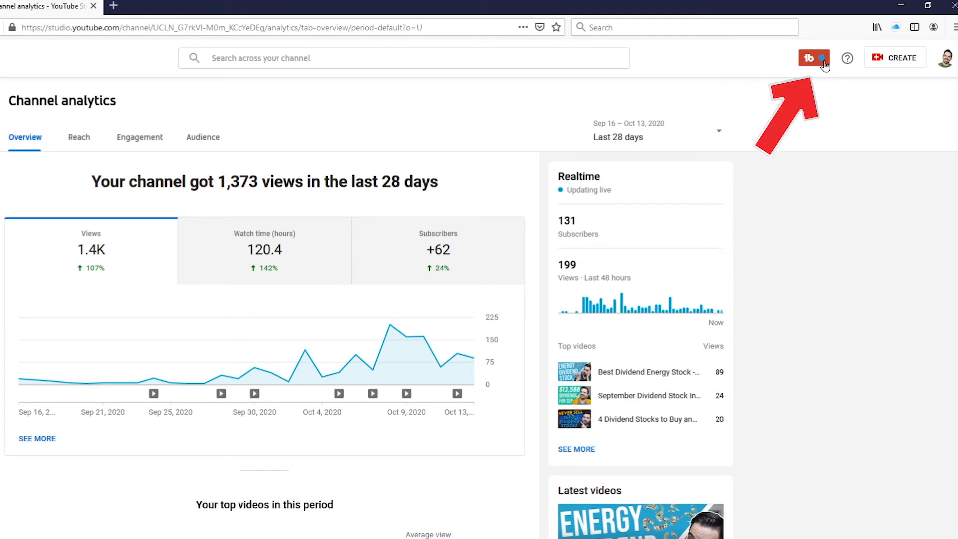
click(812, 58)
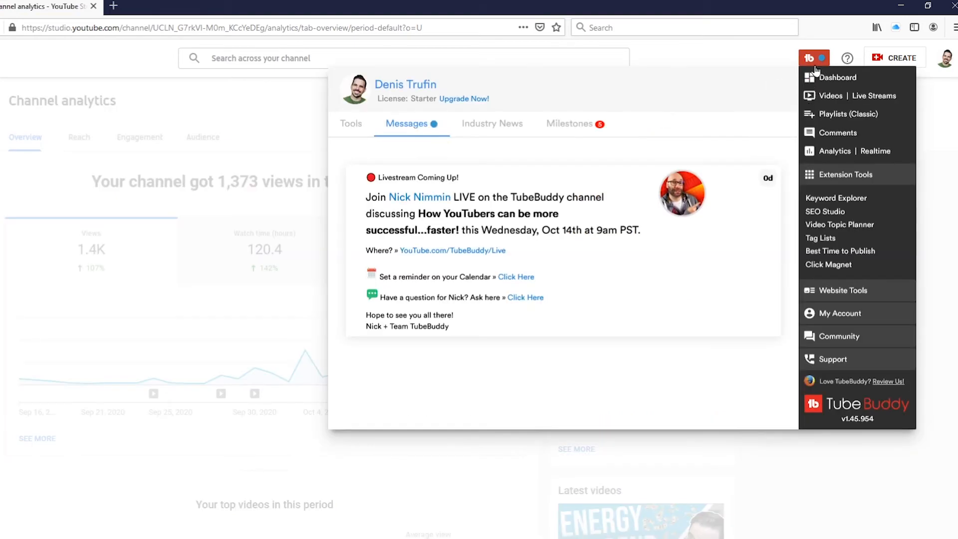
mouse_move(847, 196)
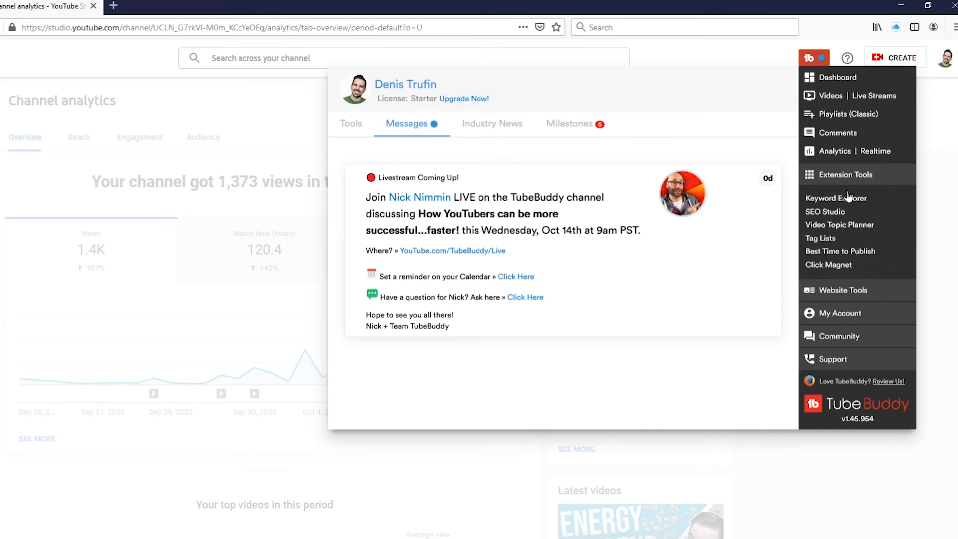
mouse_move(835, 46)
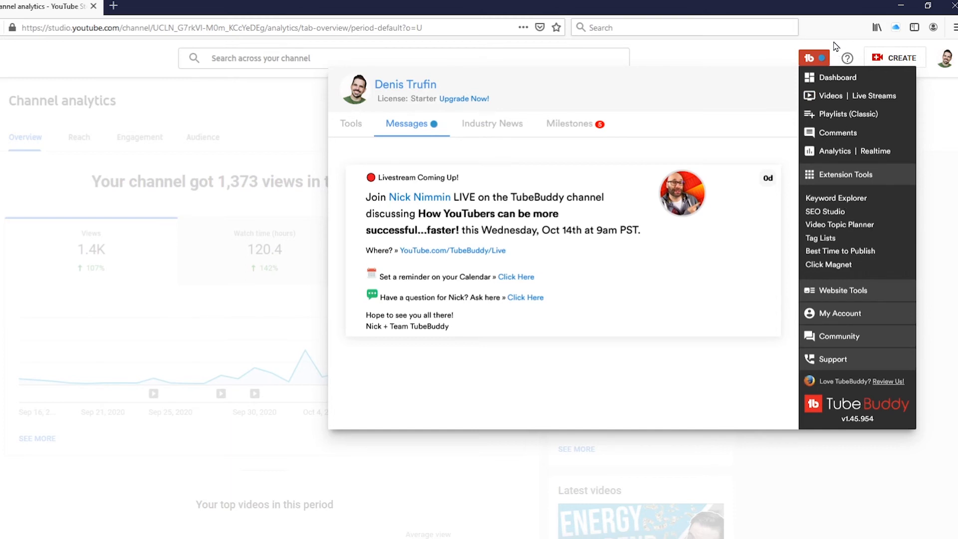